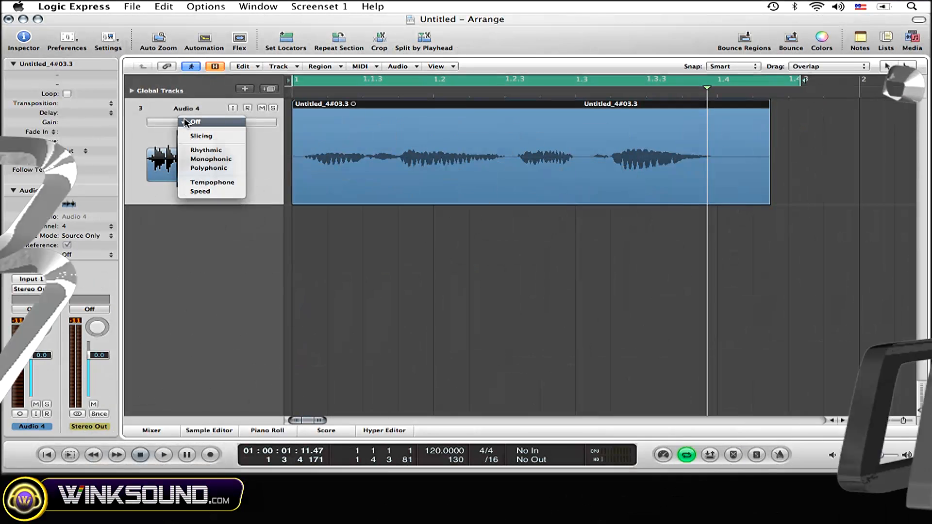
pyautogui.moveTo(211, 159)
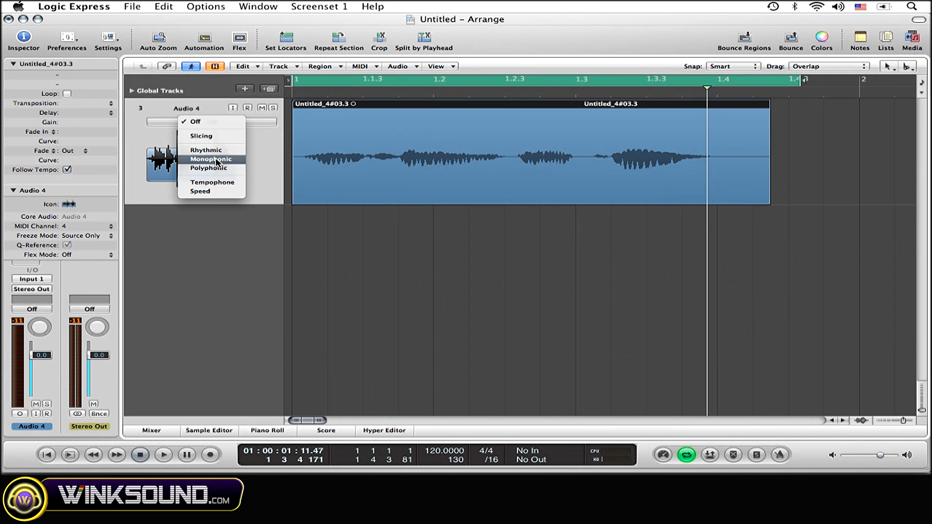
# Step: Choose Monophonic from the Audio 4 track's Flex Mode menu
pyautogui.click(210, 159)
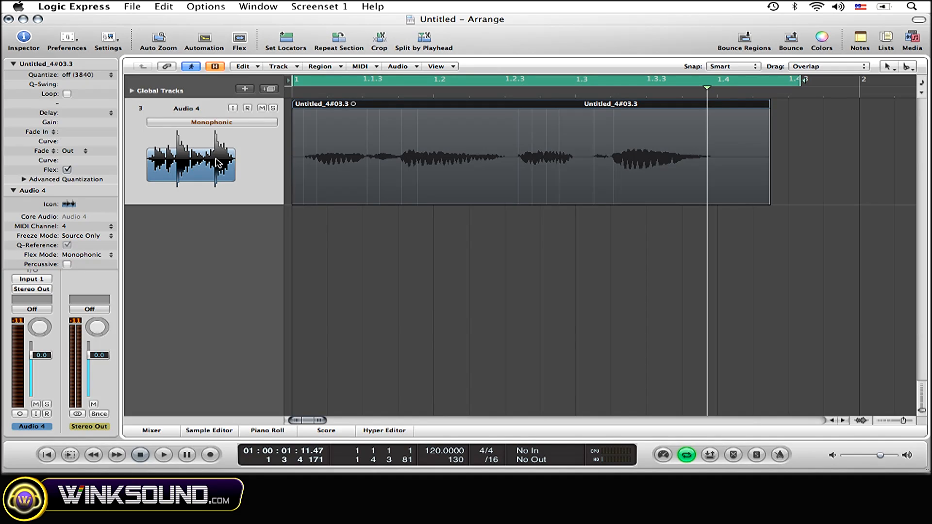
pyautogui.moveTo(299, 156)
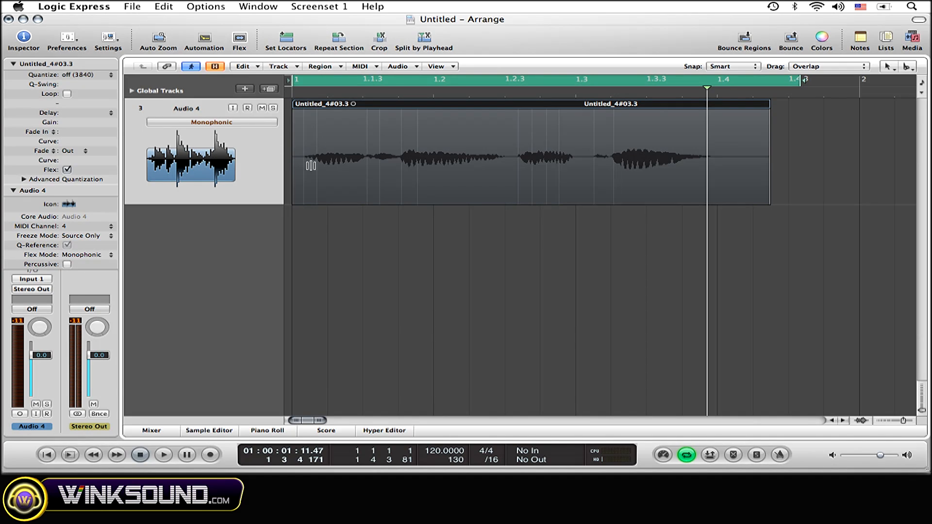
pyautogui.moveTo(389, 176)
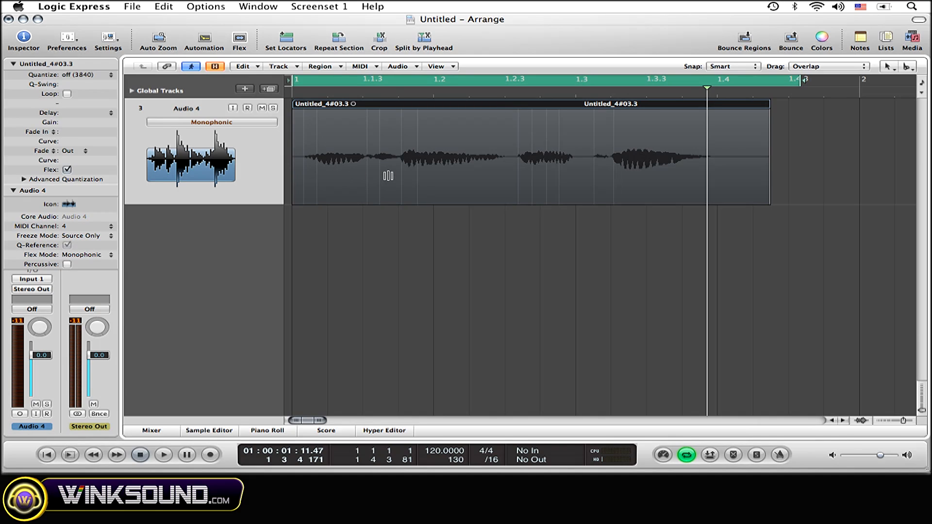
pyautogui.moveTo(549, 146)
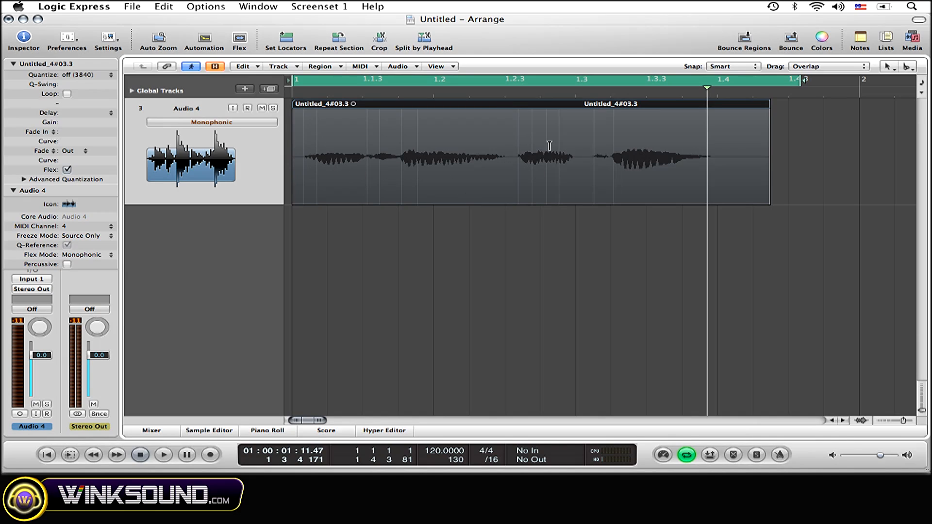
pyautogui.moveTo(569, 141)
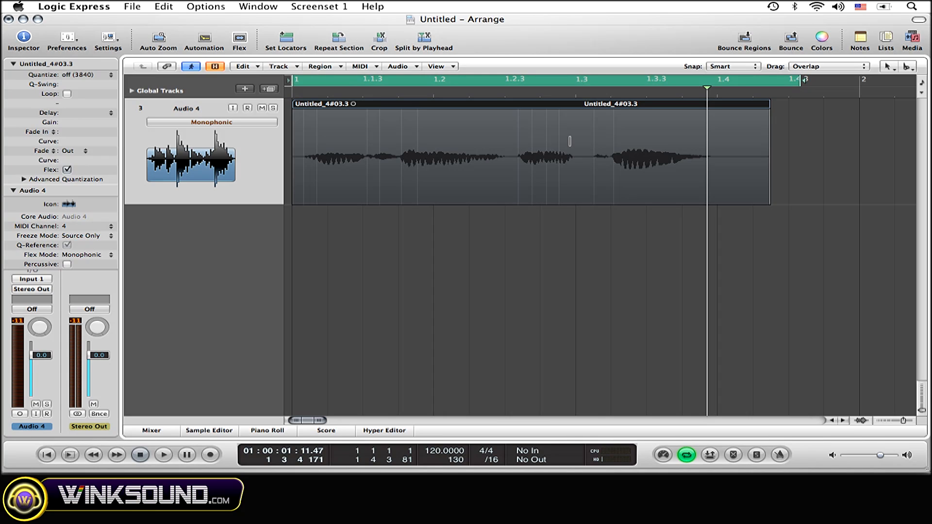
pyautogui.moveTo(647, 140)
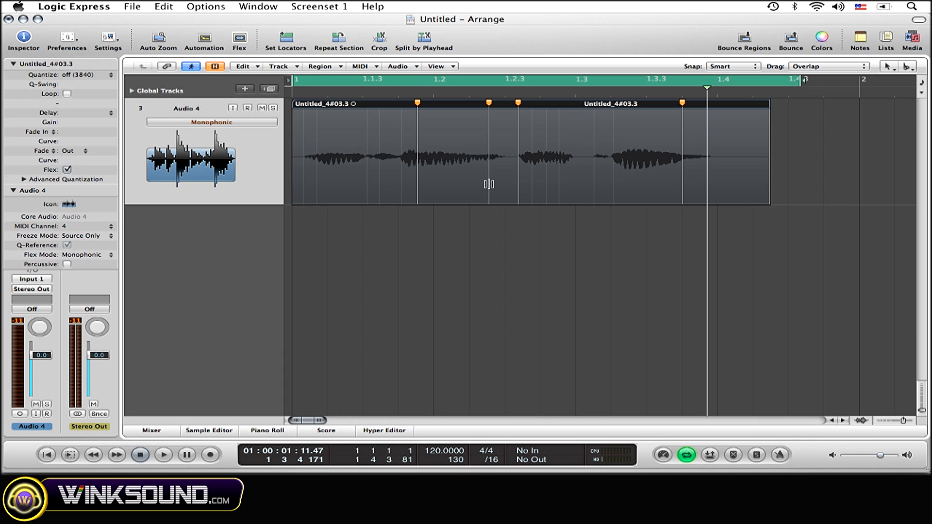
pyautogui.moveTo(484, 185)
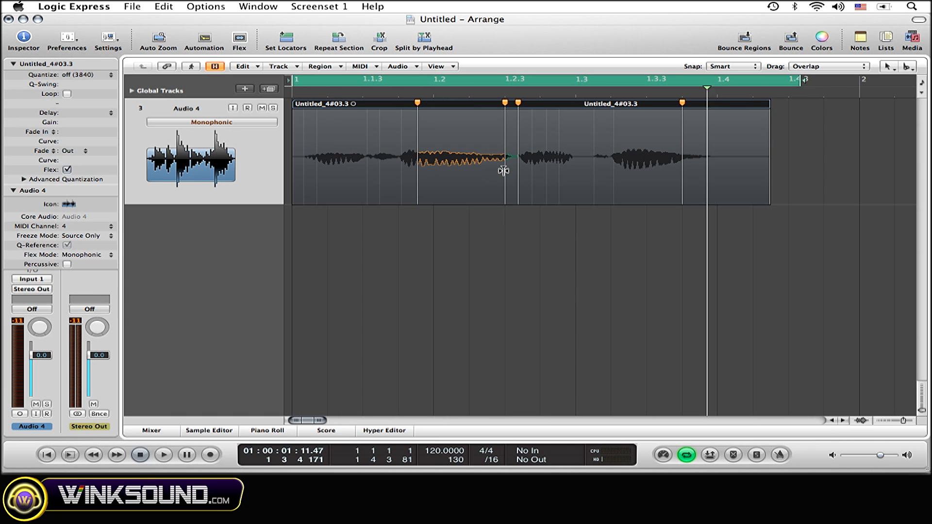
pyautogui.moveTo(441, 169)
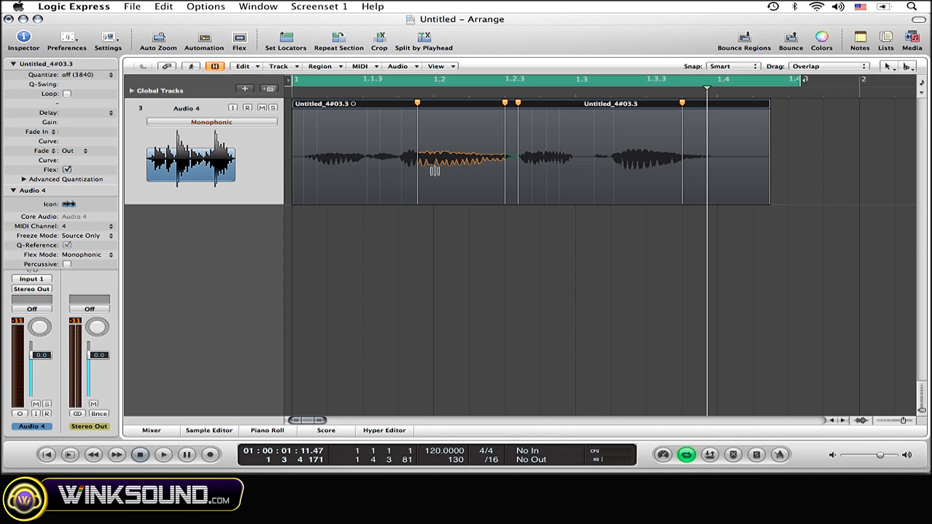
pyautogui.moveTo(480, 178)
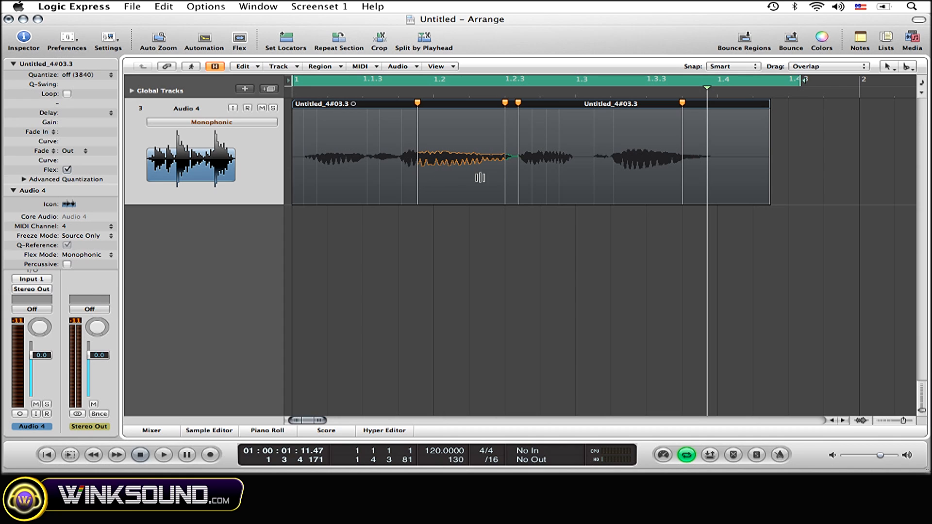
pyautogui.moveTo(510, 172)
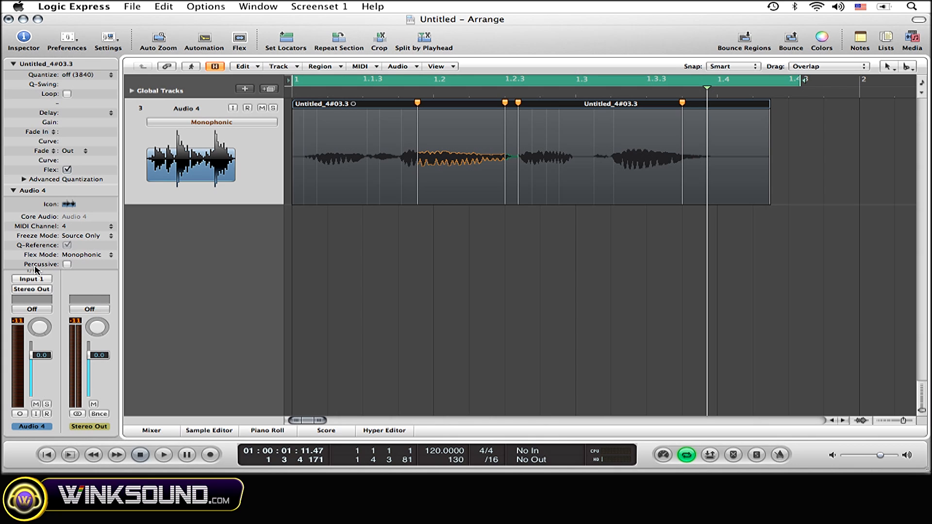
pyautogui.moveTo(55, 270)
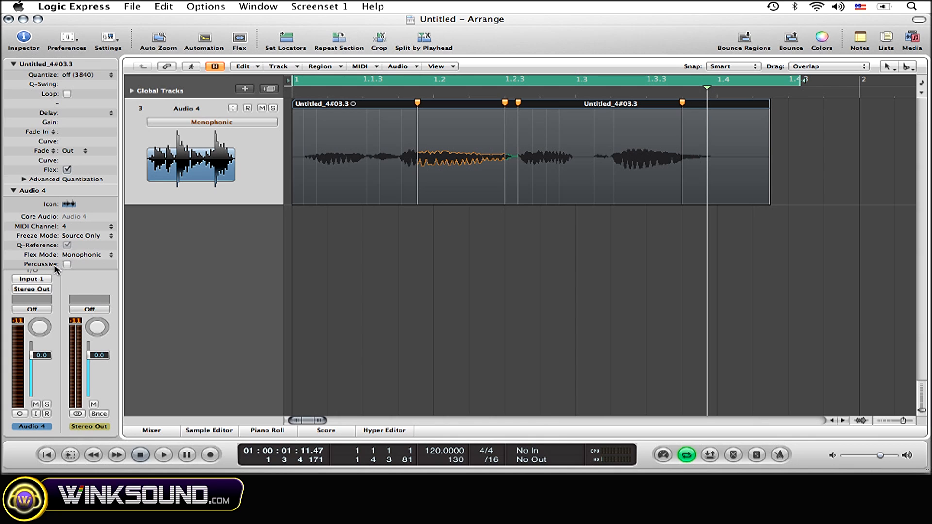
pyautogui.click(67, 264)
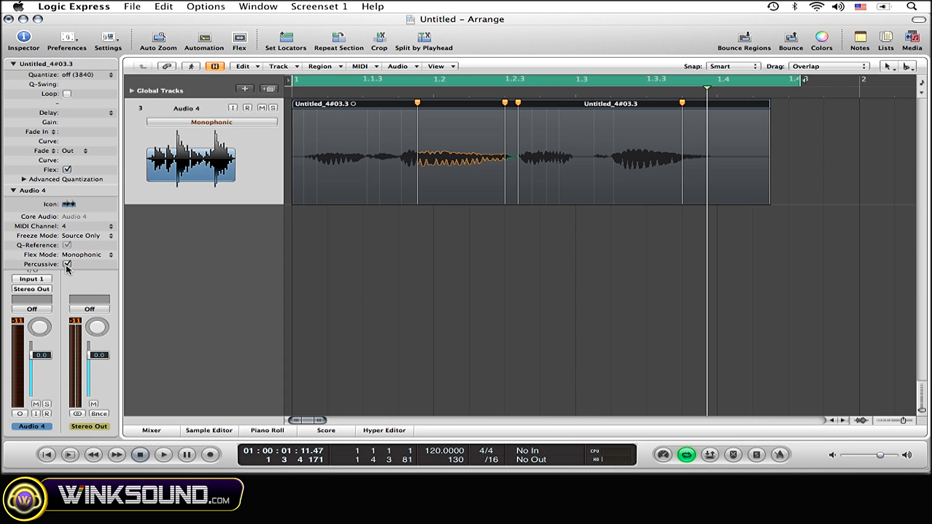
pyautogui.click(67, 264)
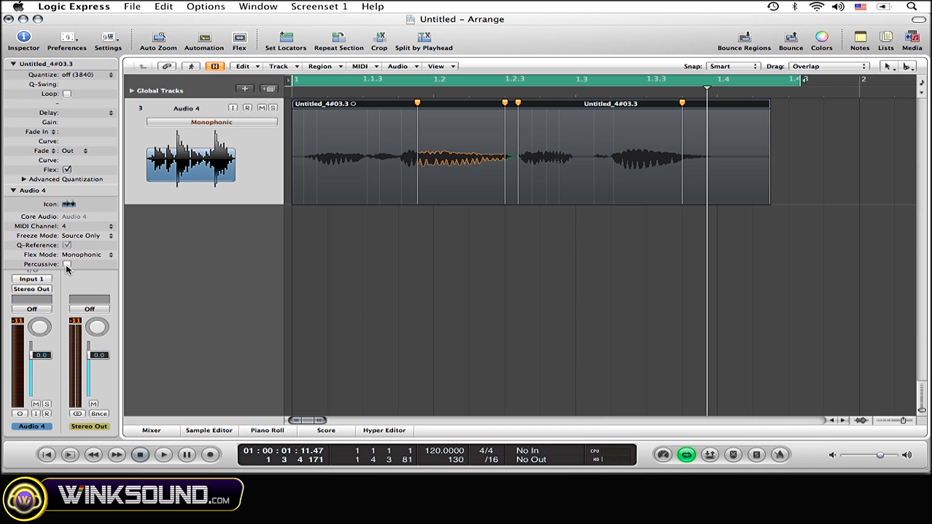
pyautogui.click(67, 265)
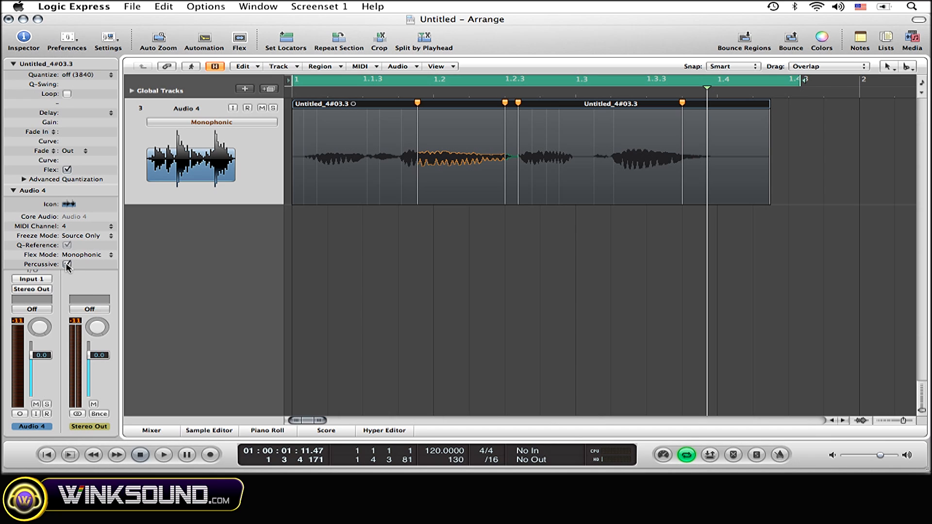
pyautogui.click(66, 265)
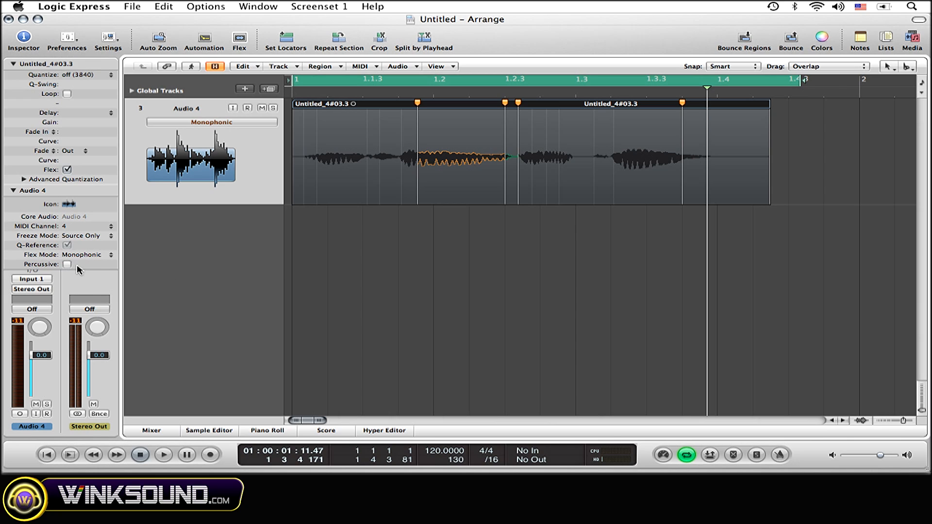
pyautogui.moveTo(93, 269)
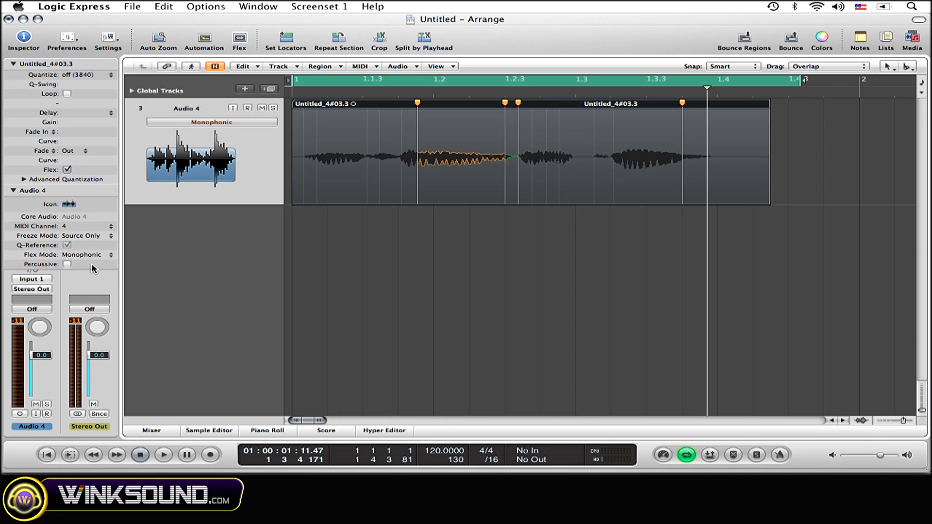
pyautogui.moveTo(315, 239)
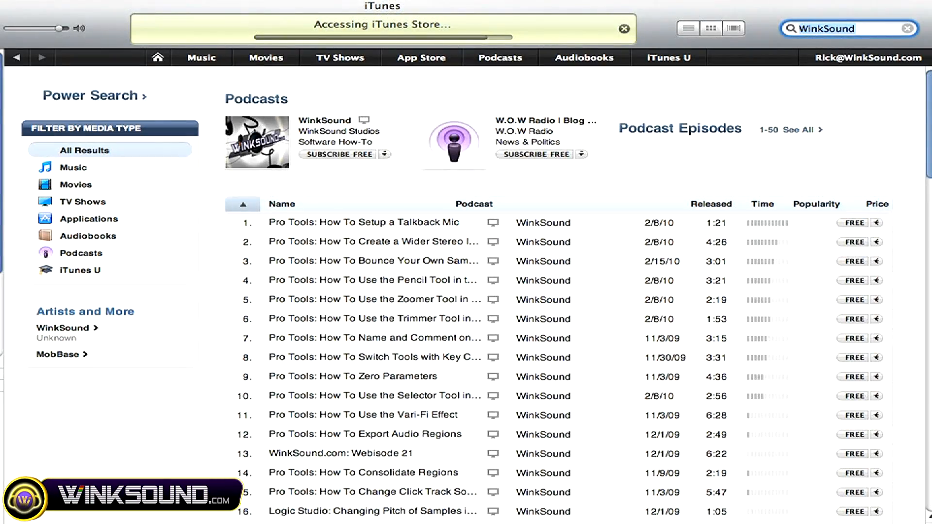
# Step: Scroll down through the WinkSound store results: podcast episodes, albums, songs and applications
pyautogui.scroll(-3)
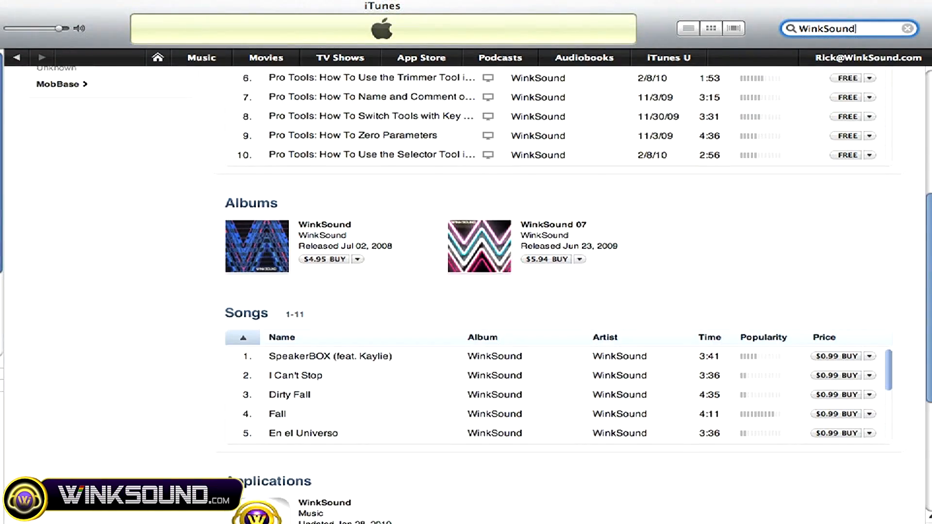